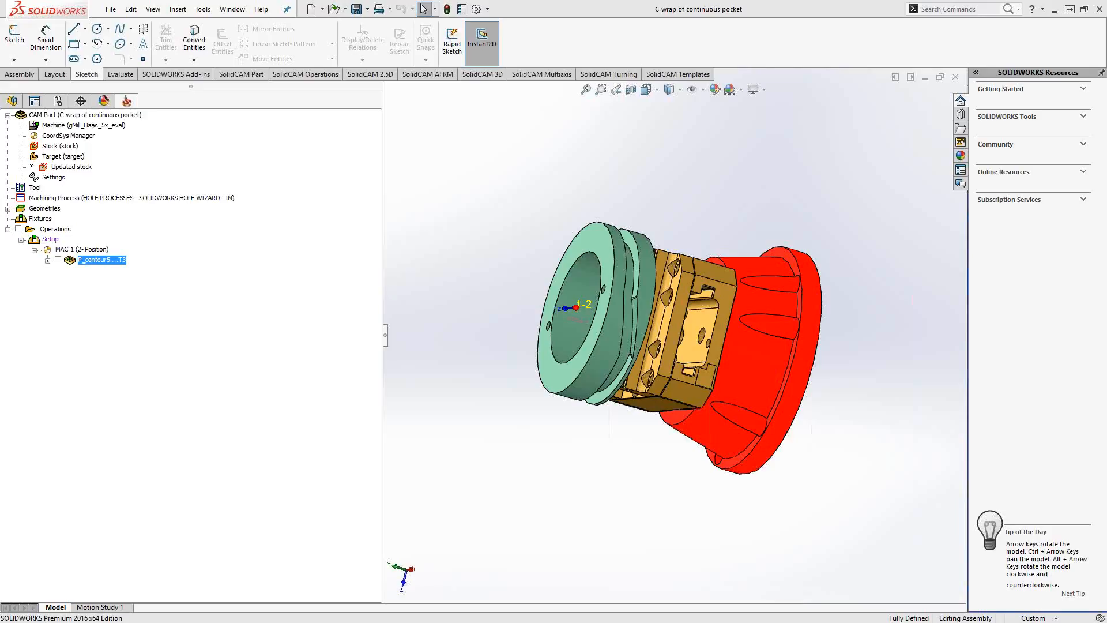
mouse_move(1036, 394)
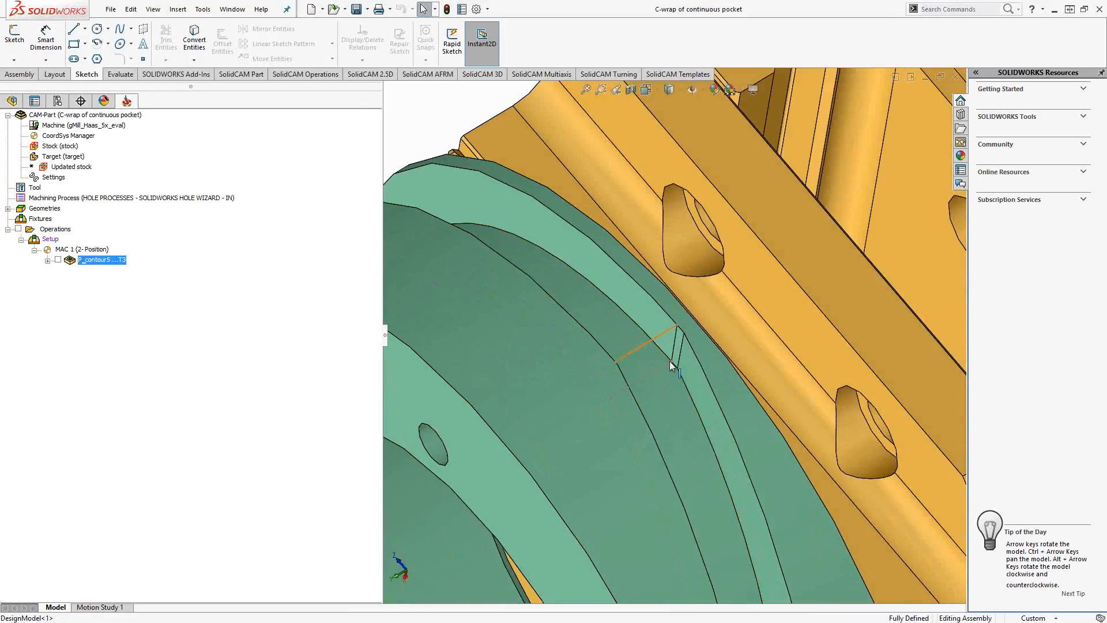
mouse_move(715, 456)
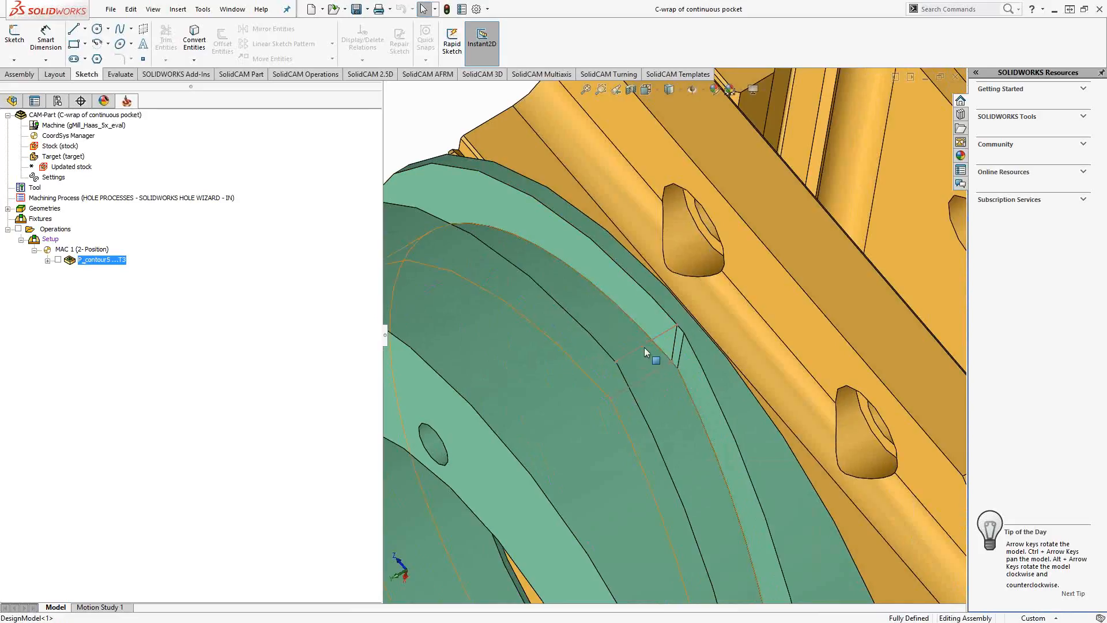
mouse_move(650, 363)
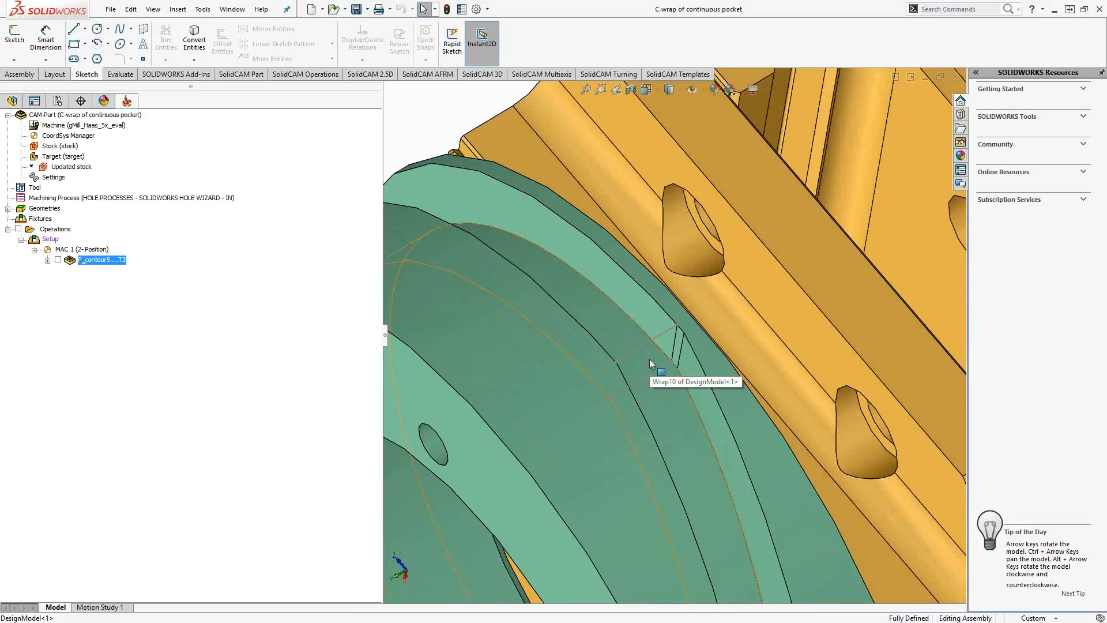
Step: Expand P_contour5 to list its Upper level, Pocket depth and contour5 entries
left_click(46, 260)
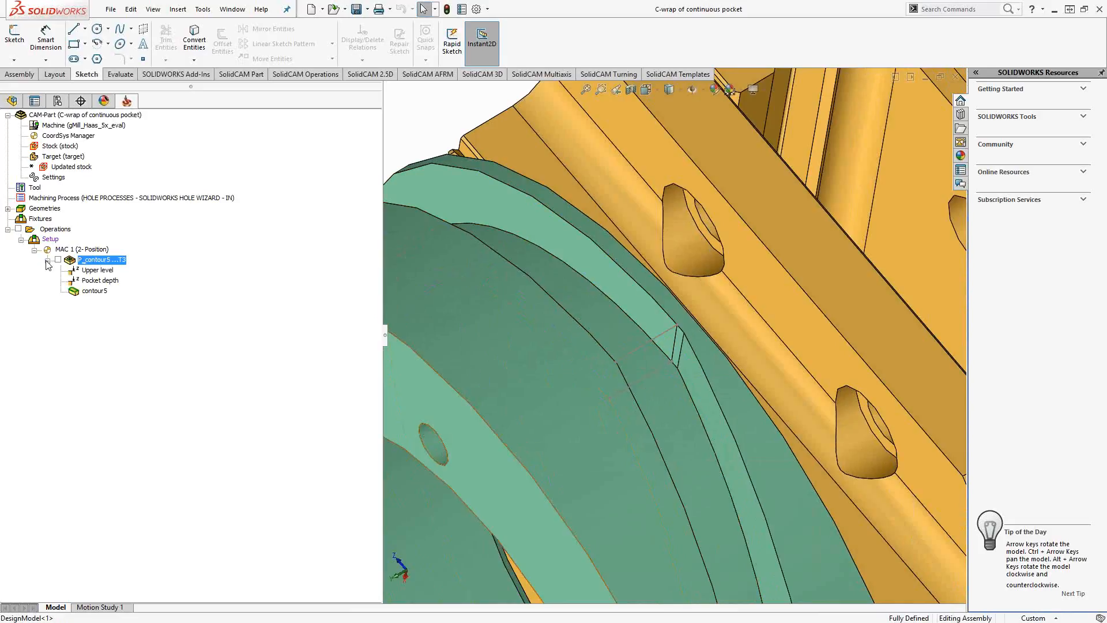
double_click(92, 290)
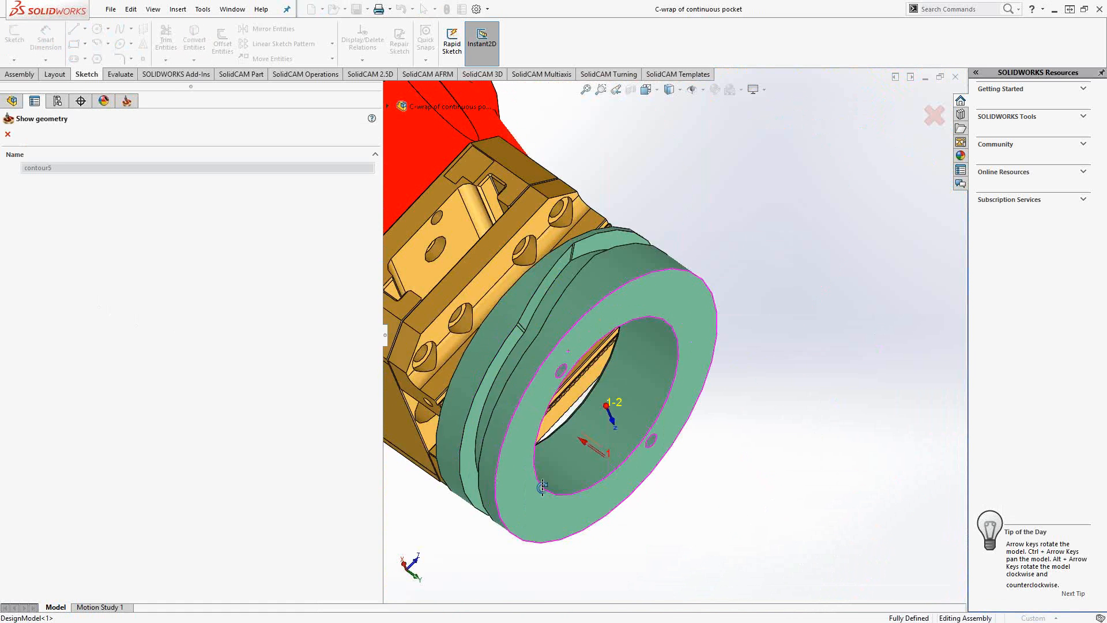
scroll("up", 3)
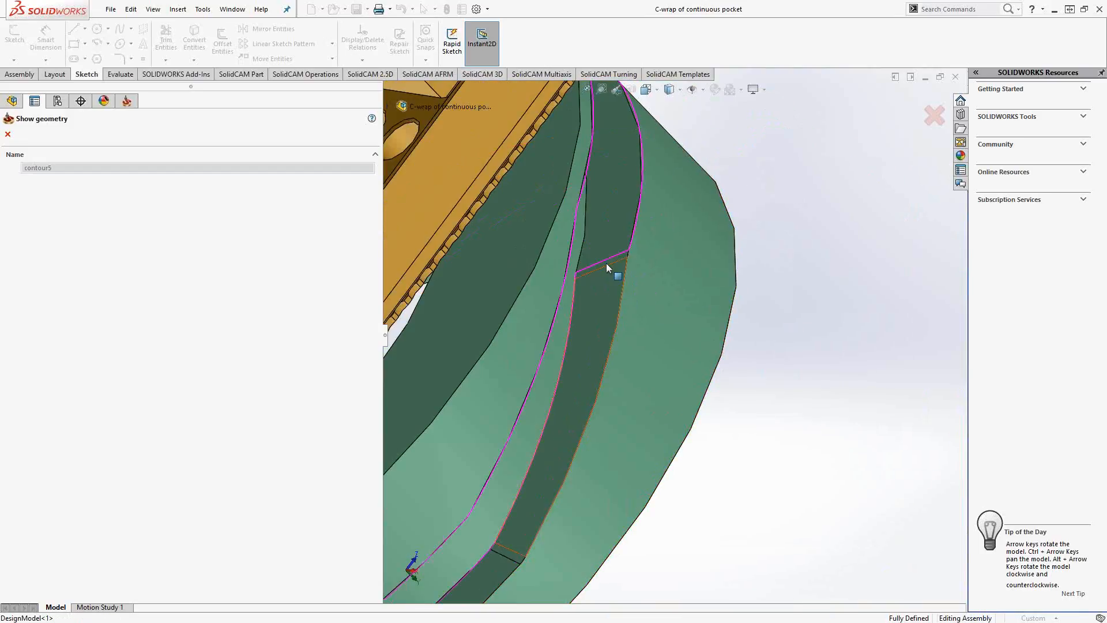
mouse_move(570, 311)
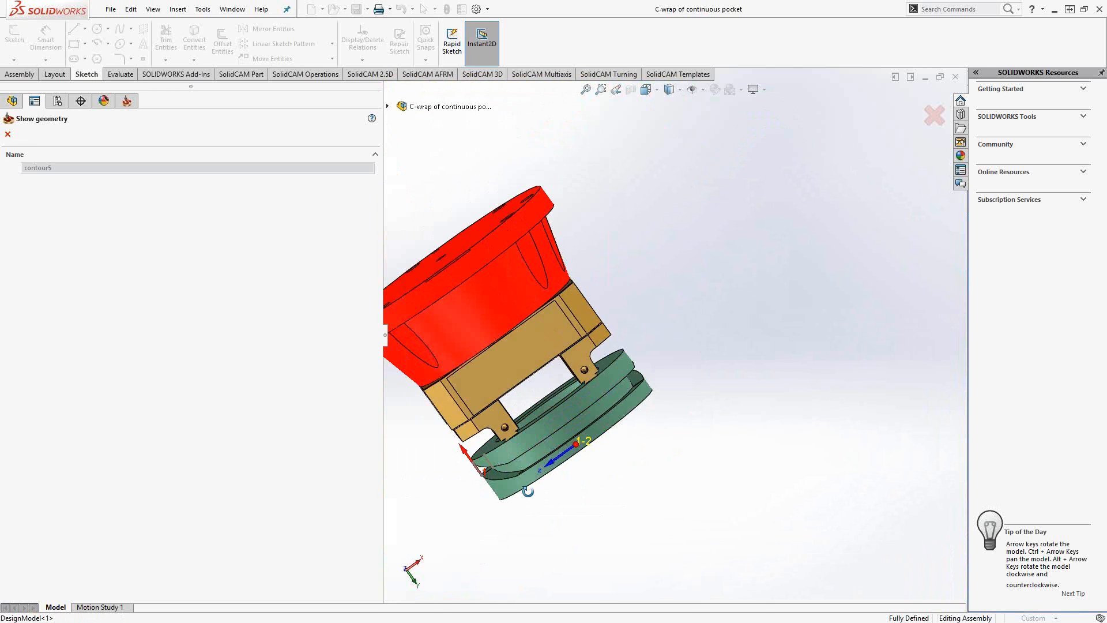
scroll("up", 3)
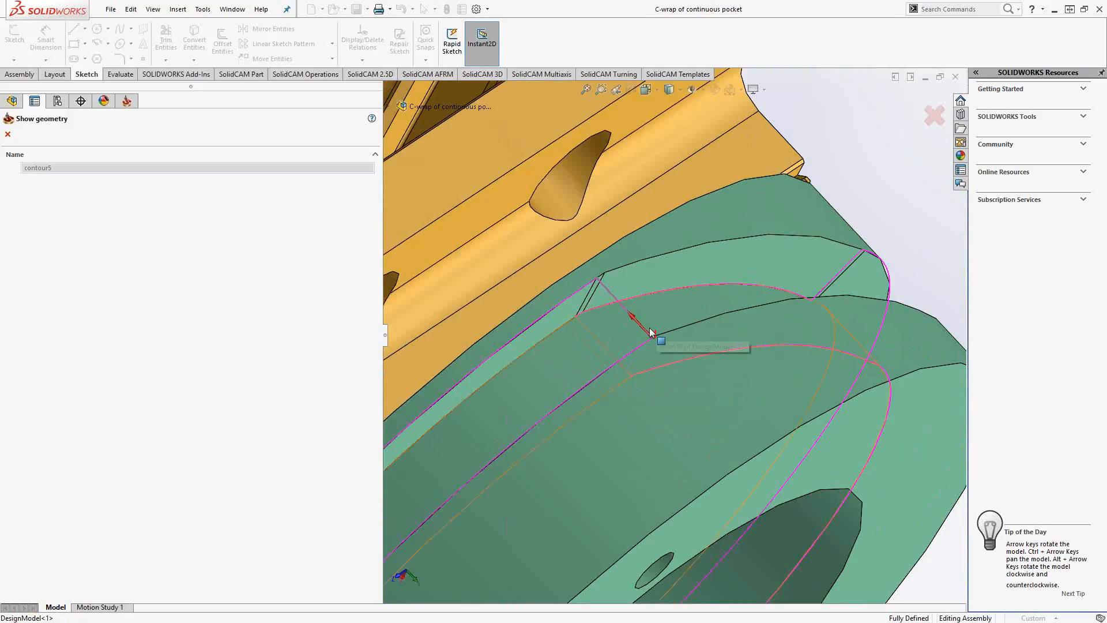
mouse_move(600, 350)
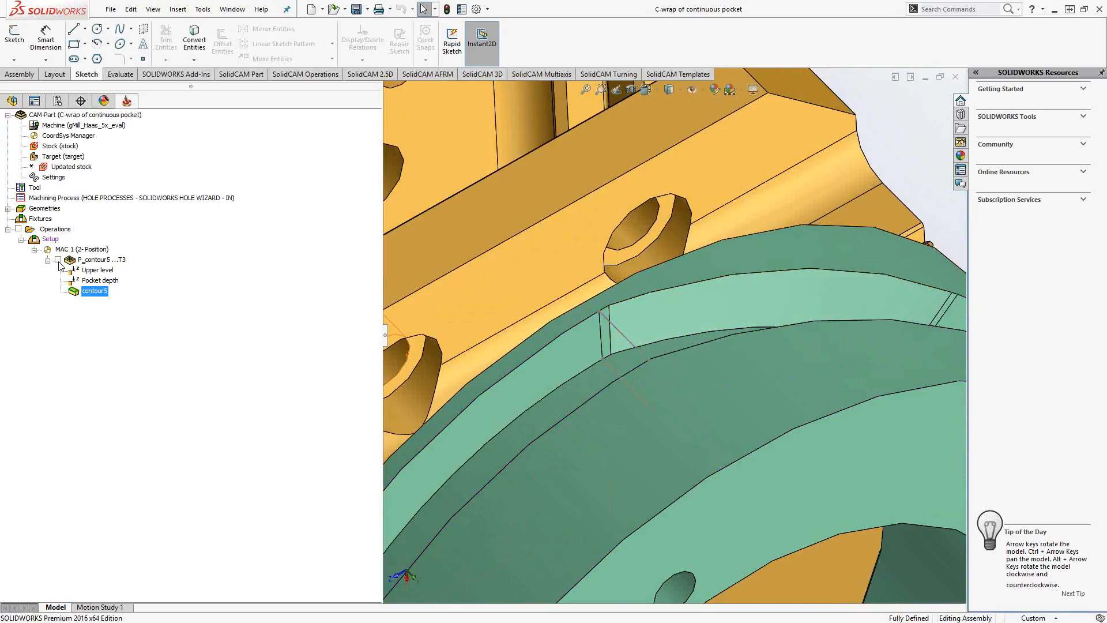
Step: Show the P_contour5 toolpath on the wrapped groove and launch its SolidVerify simulation
left_click(103, 259)
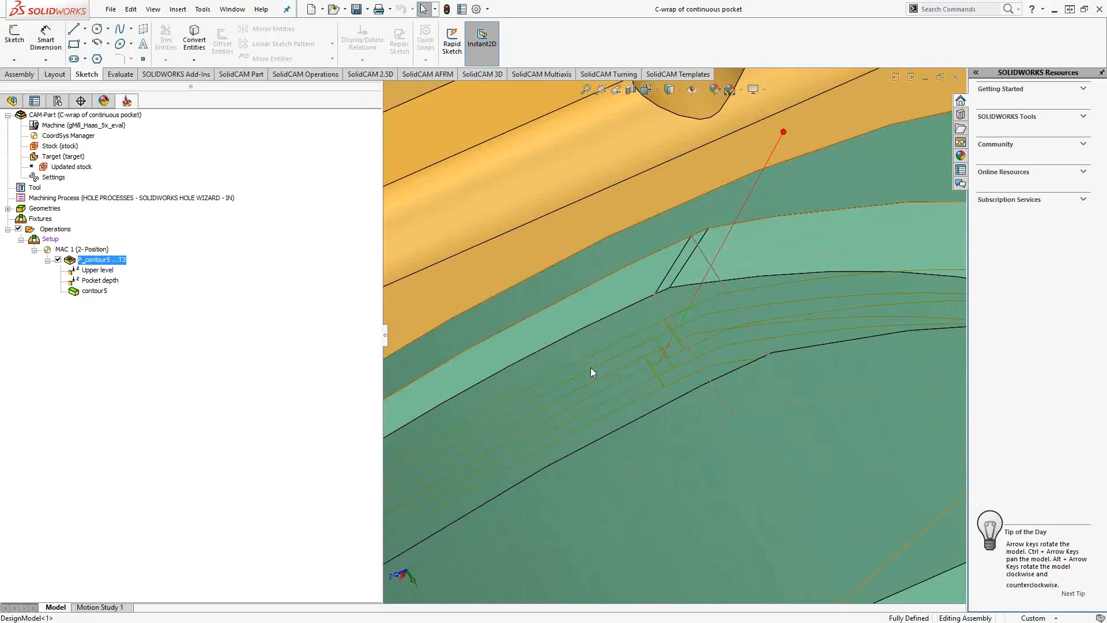
right_click(99, 260)
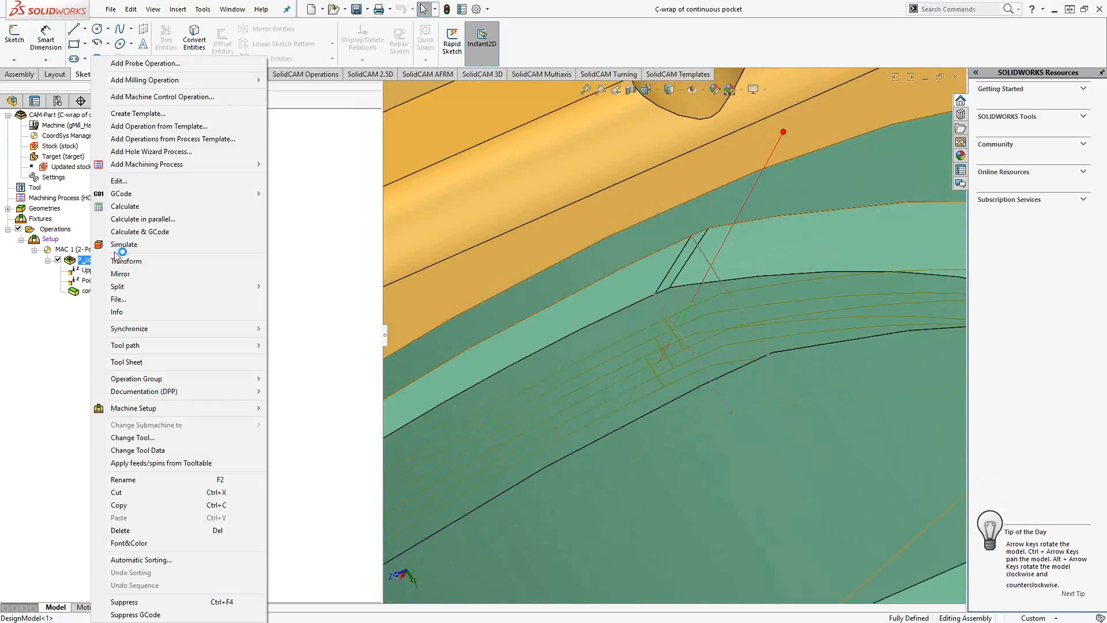
left_click(124, 243)
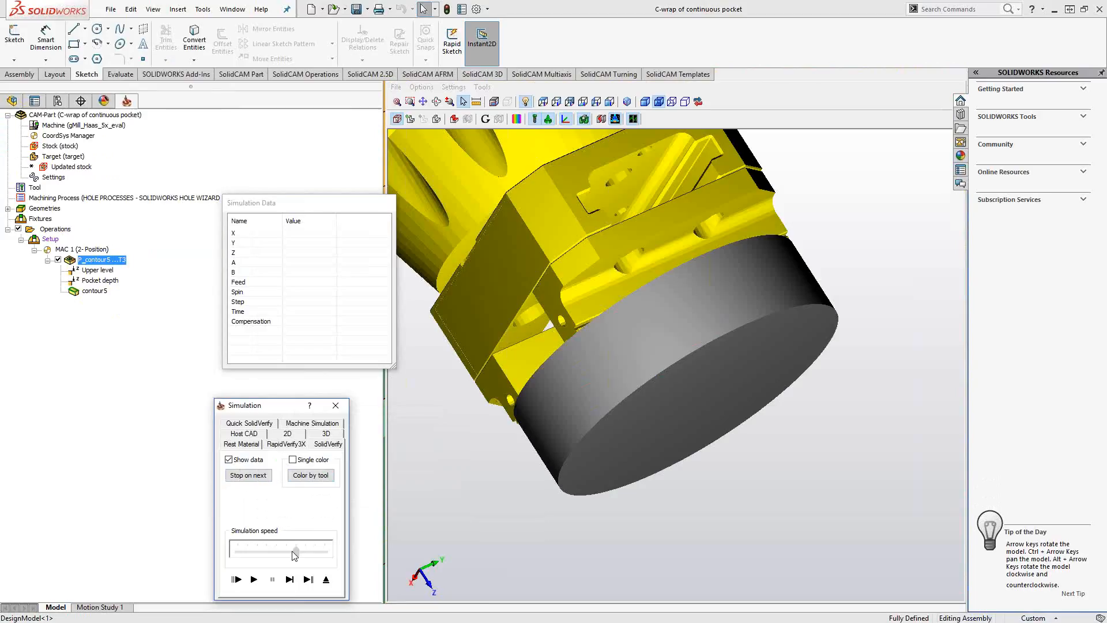
Step: Play the SolidVerify cut of the wrapped pocket to completion, then exit the simulation
left_click(252, 578)
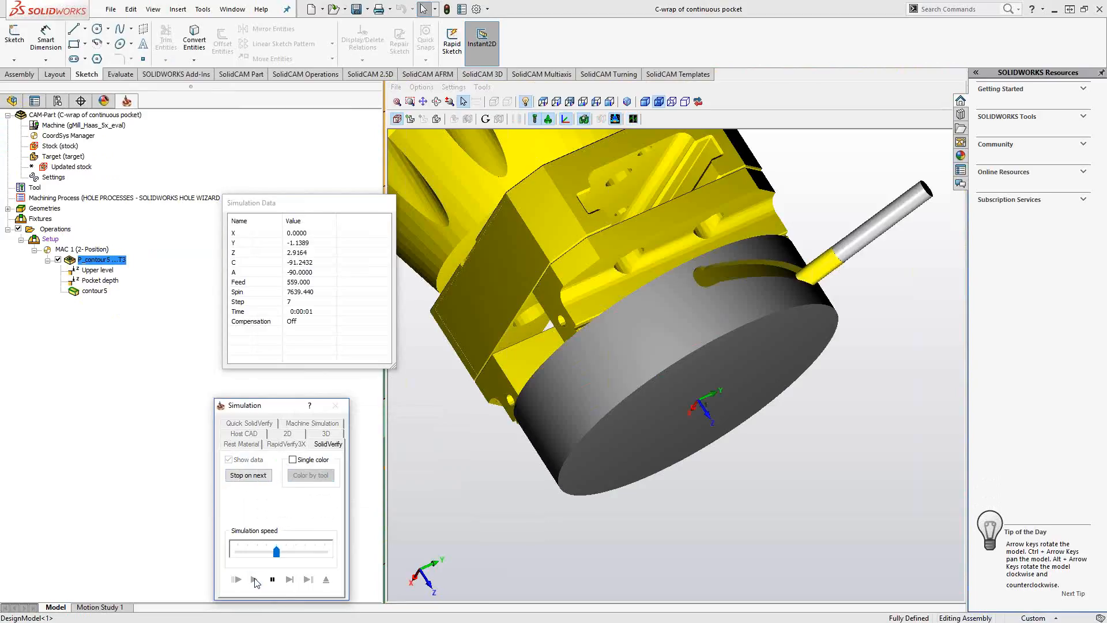
left_click(236, 579)
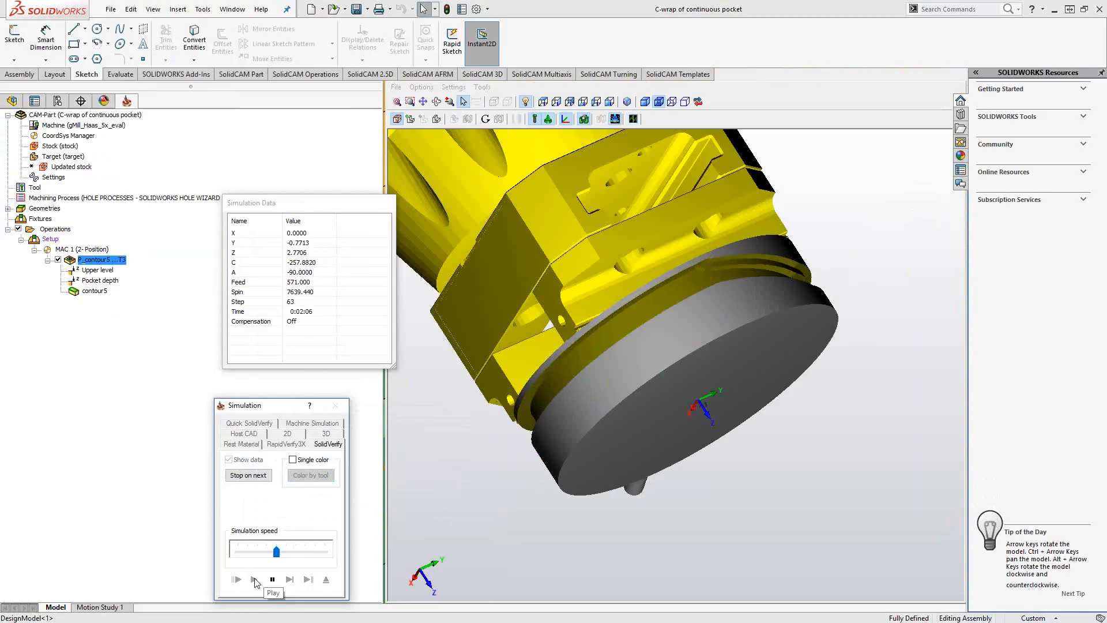
left_click(237, 579)
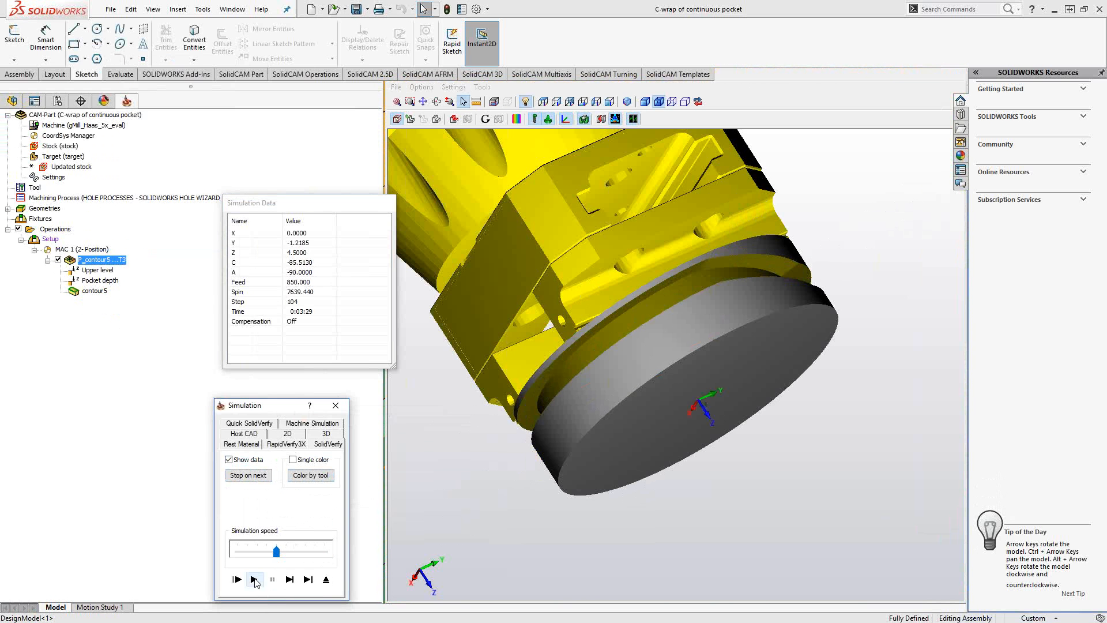
left_click(254, 579)
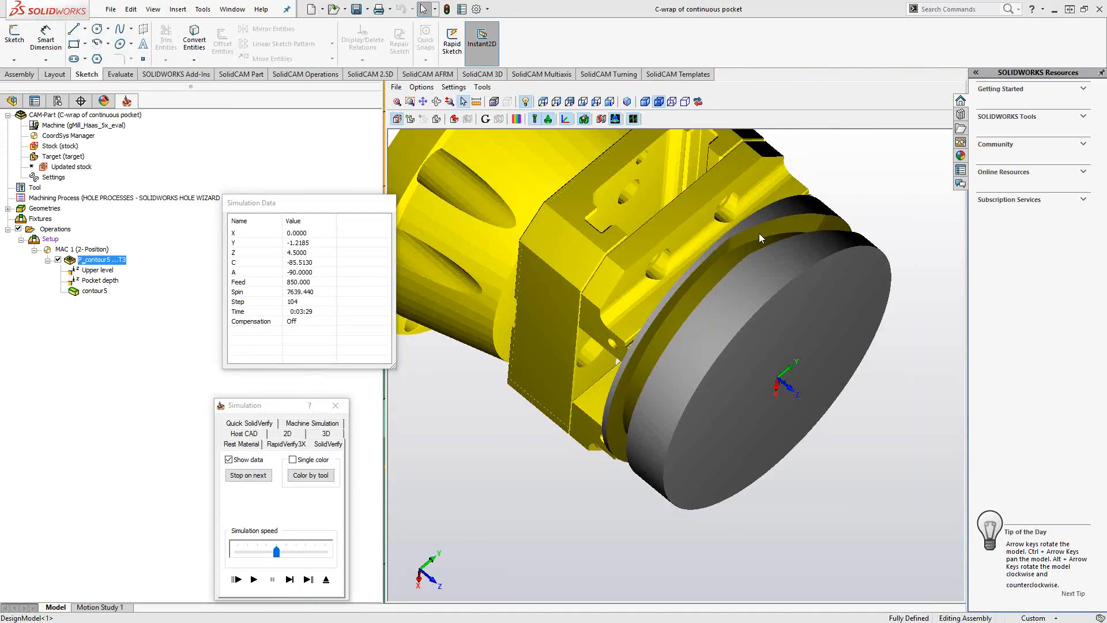
mouse_move(875, 185)
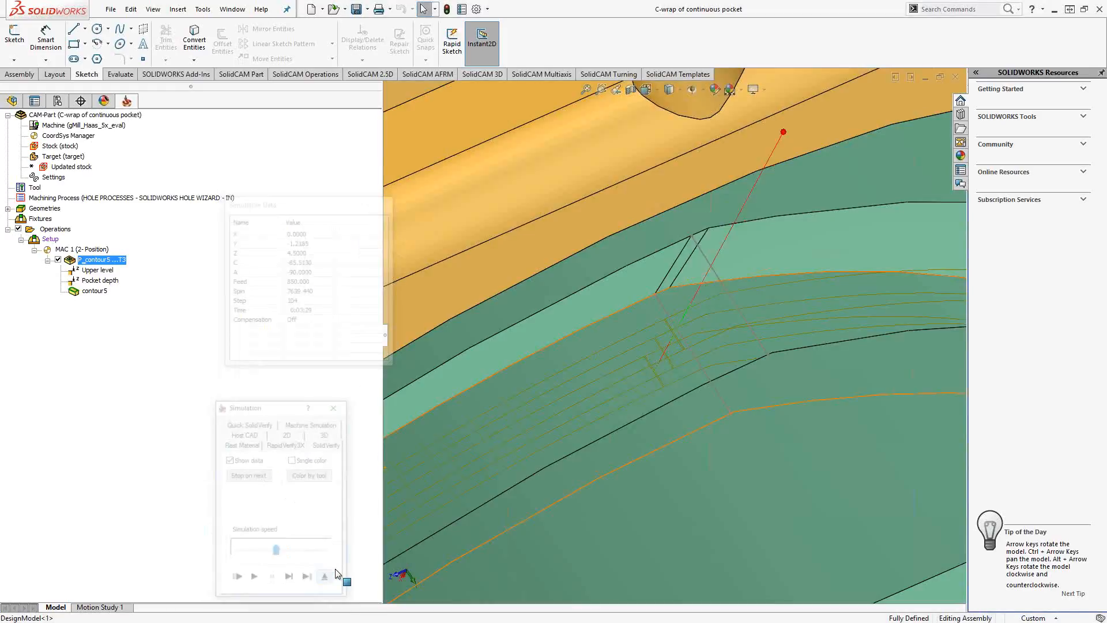
left_click(324, 576)
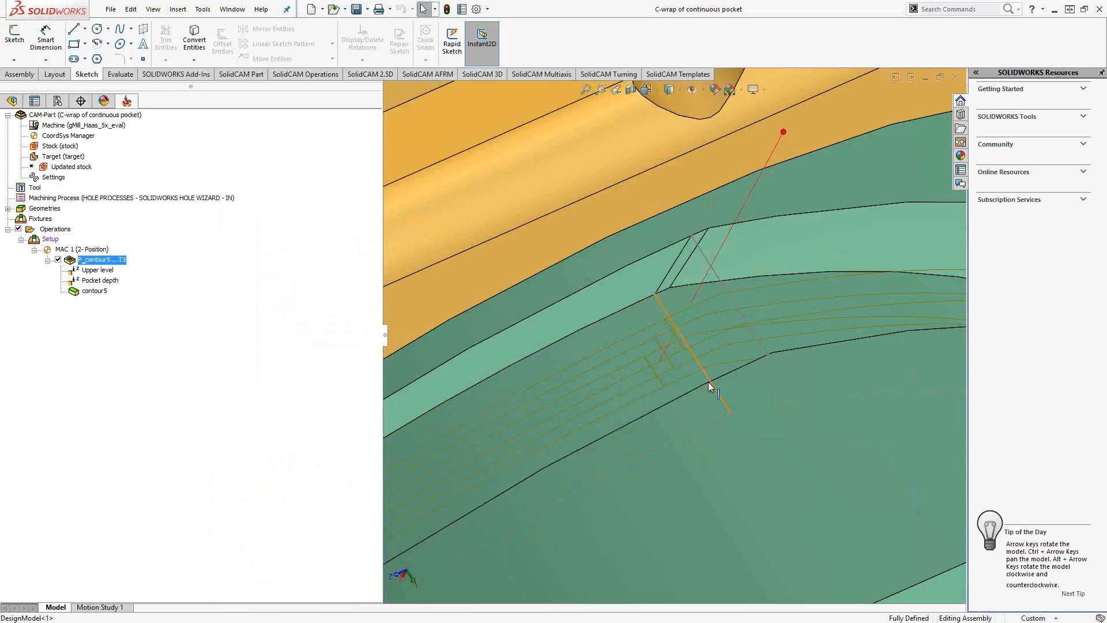